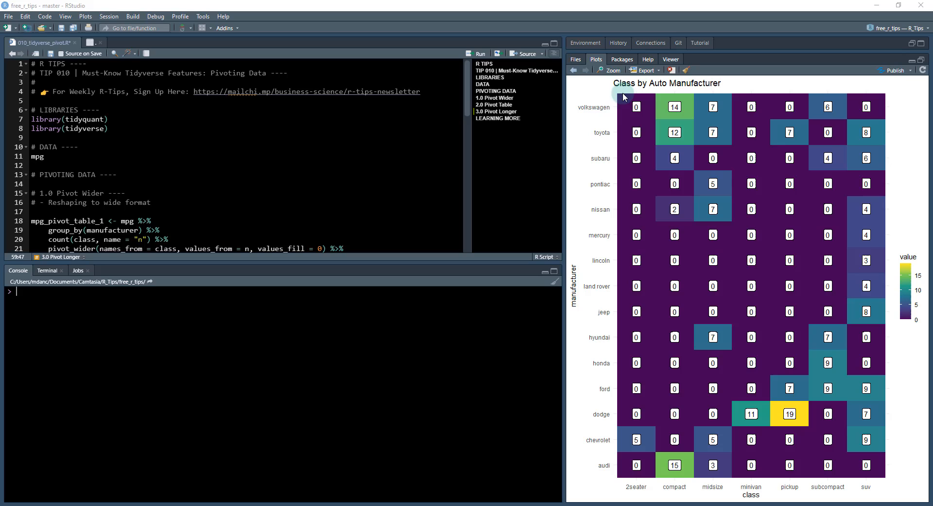
mouse_move(655, 244)
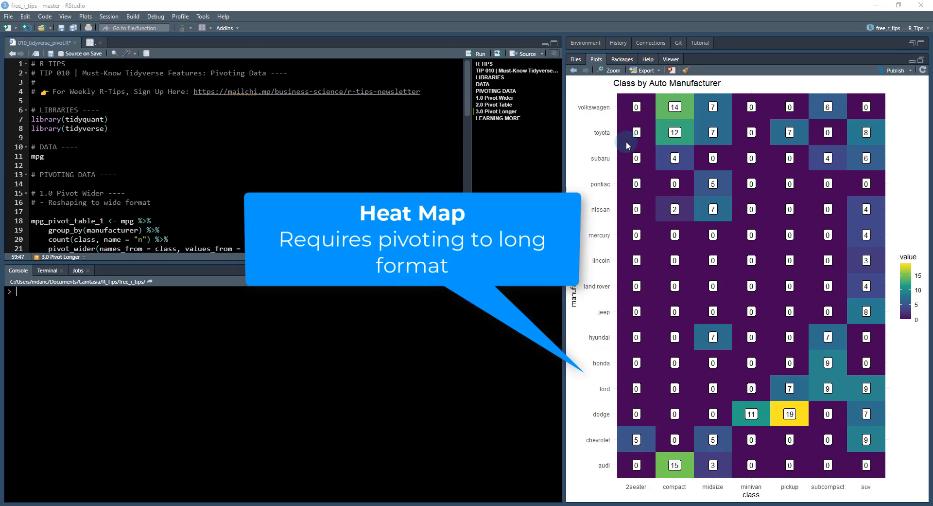
mouse_move(644, 89)
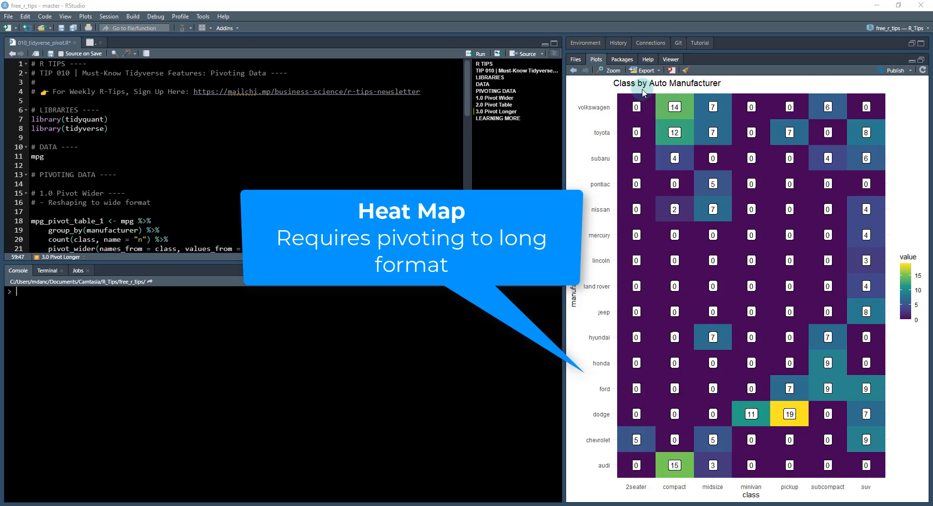
mouse_move(596, 147)
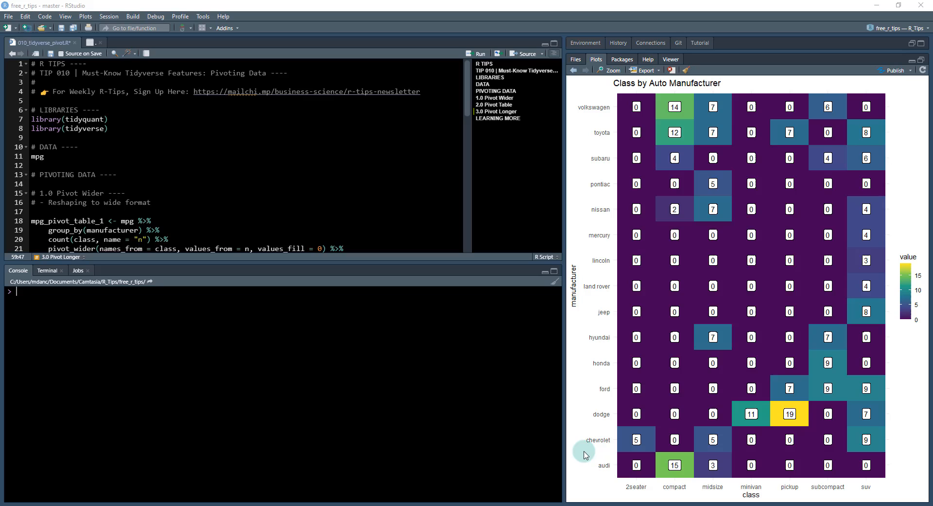
mouse_move(853, 491)
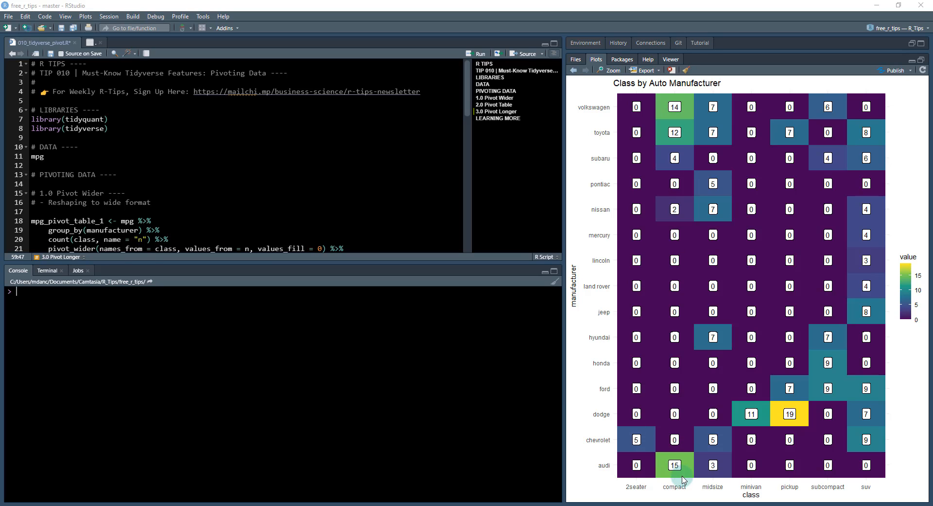
mouse_move(705, 407)
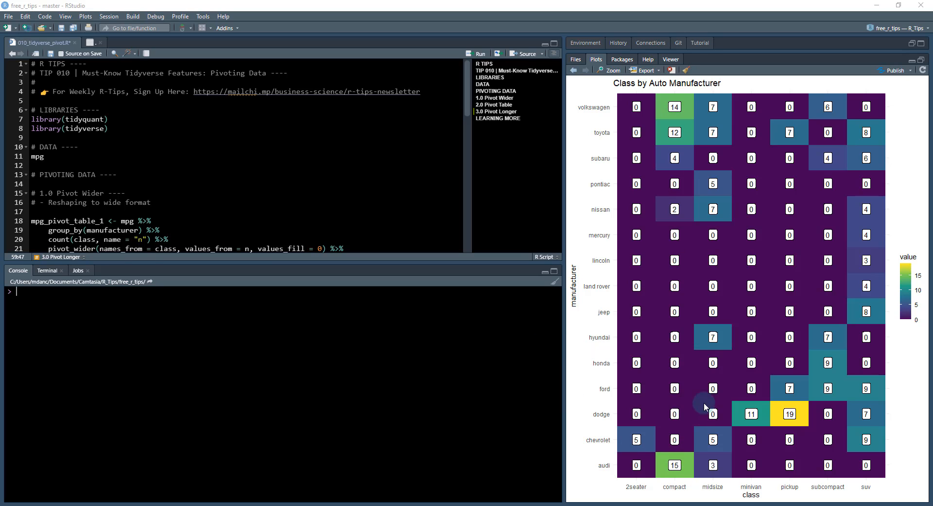
mouse_move(694, 215)
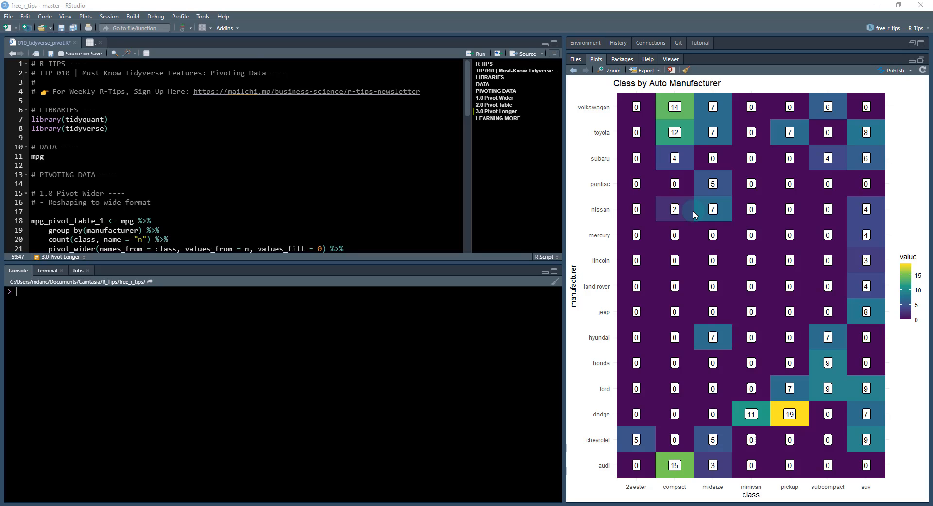
mouse_move(677, 141)
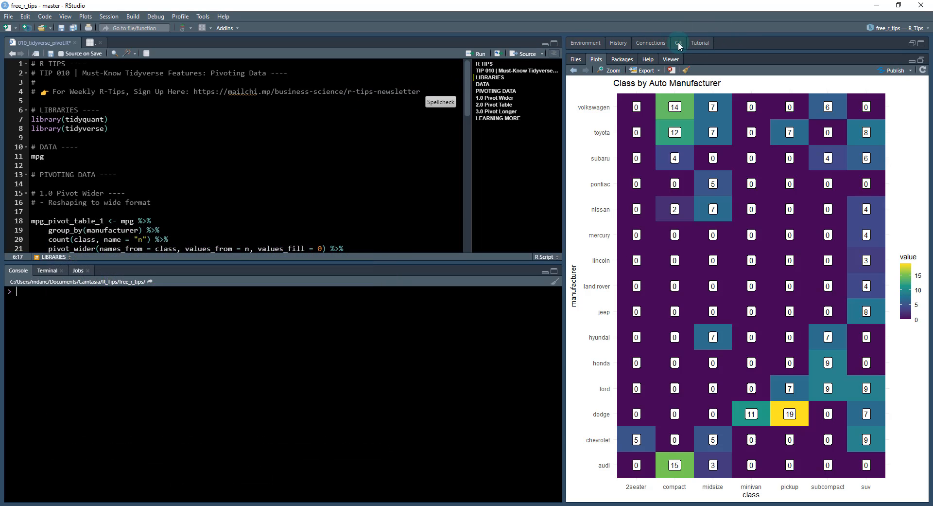
Step: Show the uncommitted Git changes, then browse up to the free_r_tips project folder
left_click(679, 43)
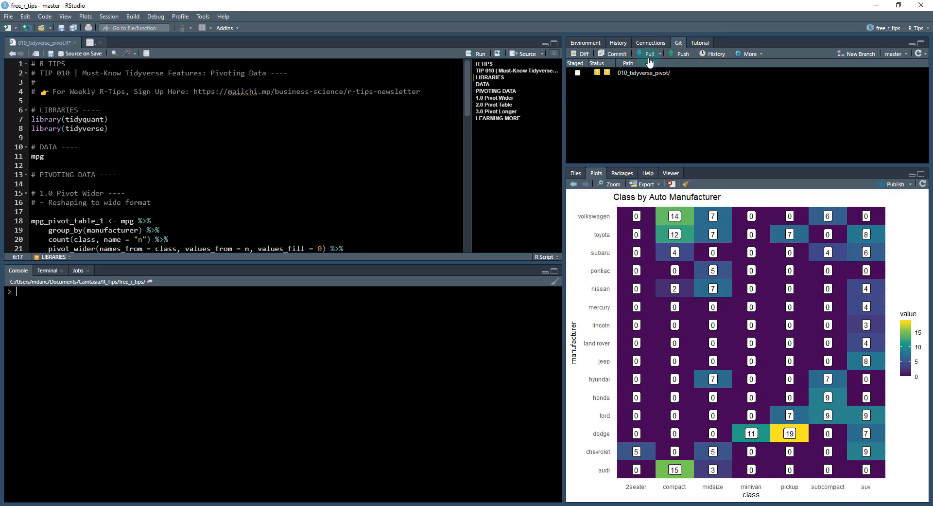
left_click(648, 54)
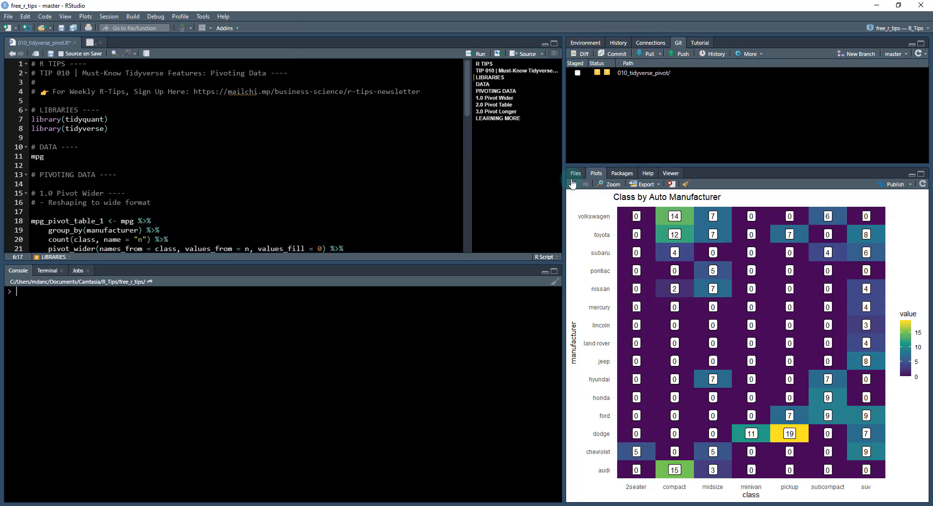
left_click(575, 173)
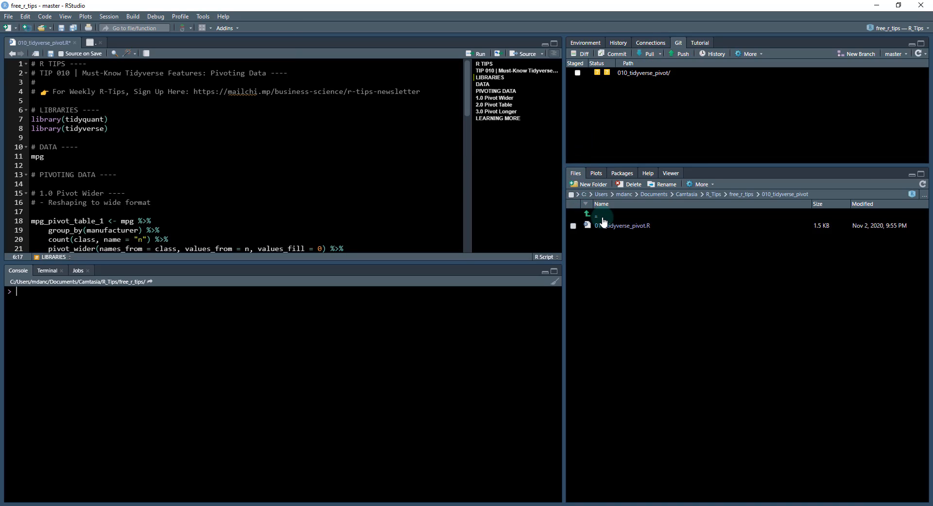
left_click(741, 194)
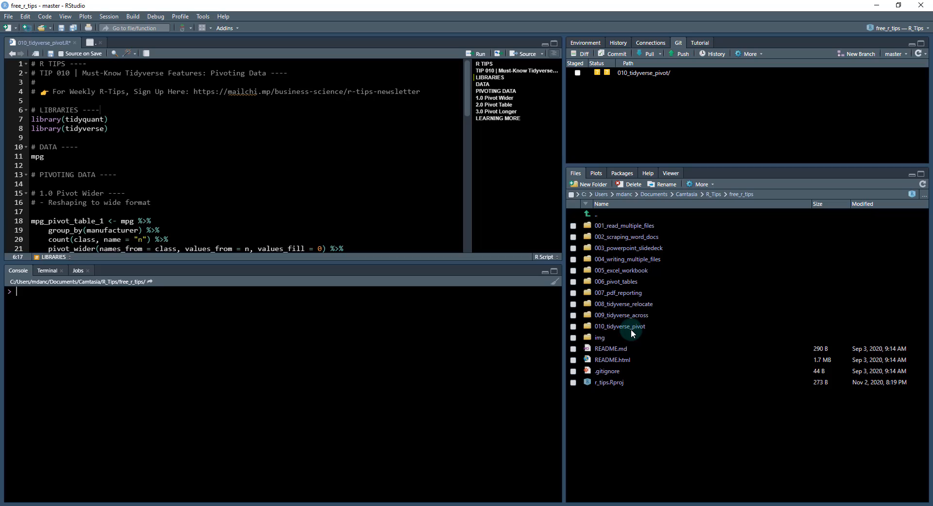
Step: Open the 010_tidyverse_pivot folder and run the library lines and mpg to print the data
double_click(620, 326)
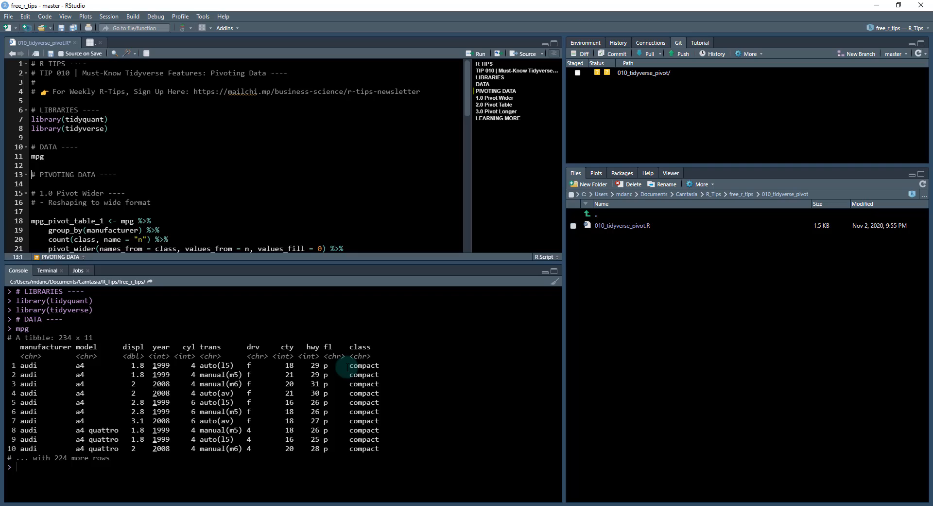
mouse_move(158, 339)
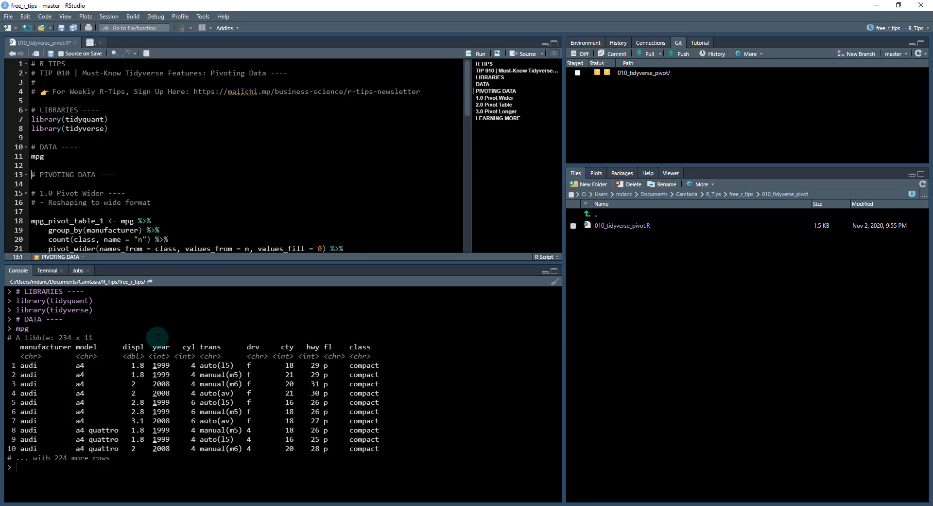
mouse_move(189, 347)
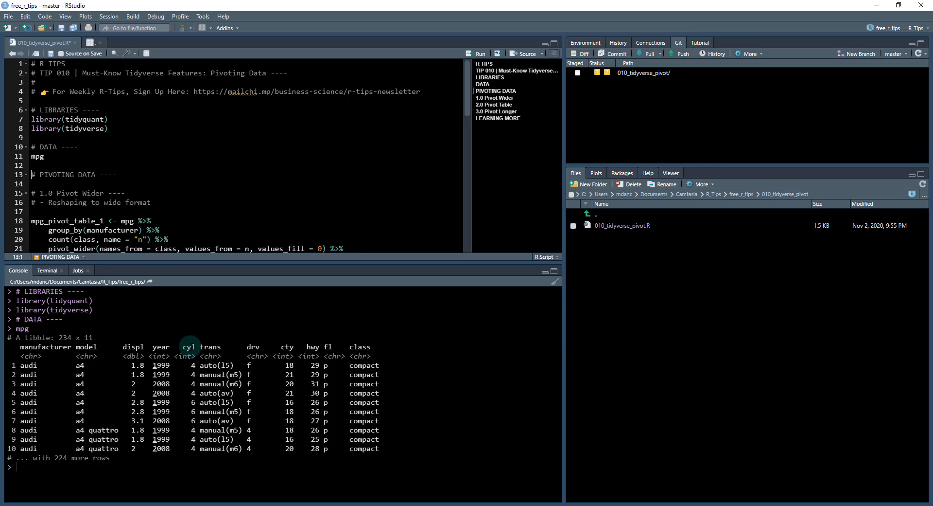
mouse_move(346, 330)
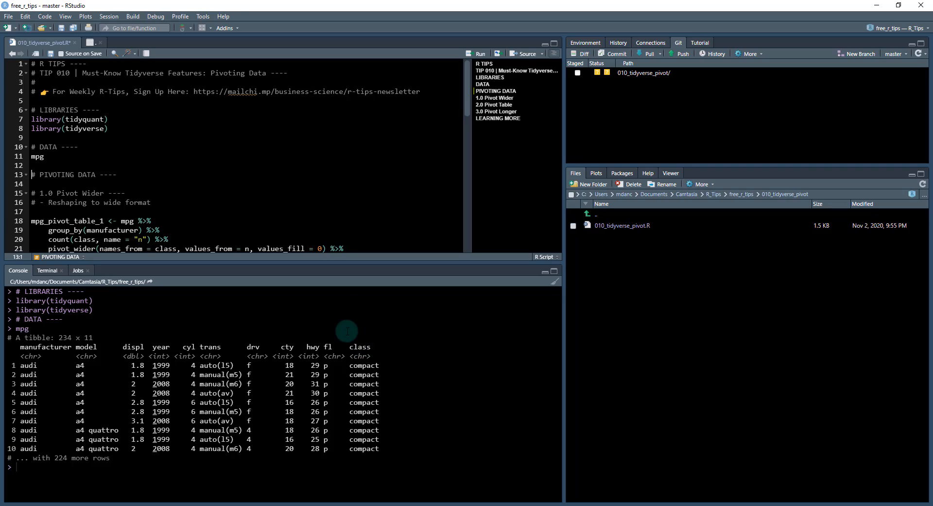
mouse_move(281, 338)
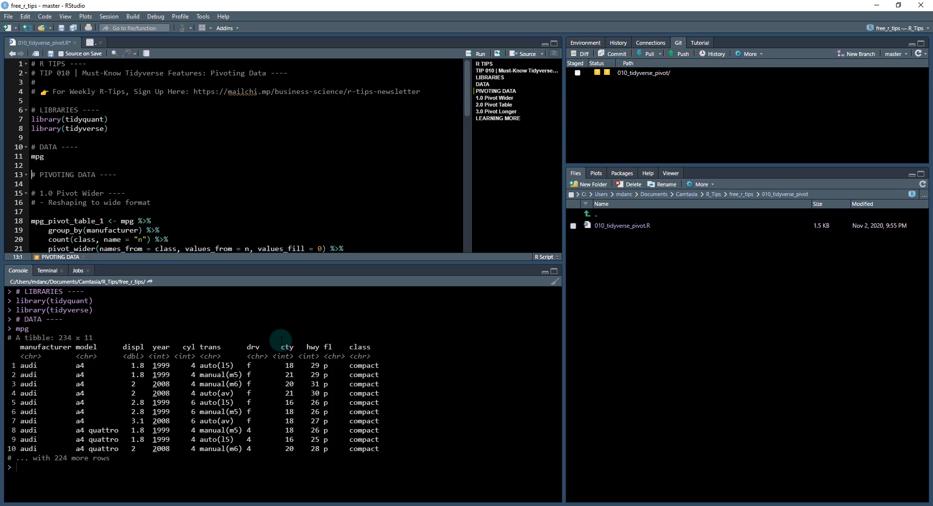
mouse_move(116, 197)
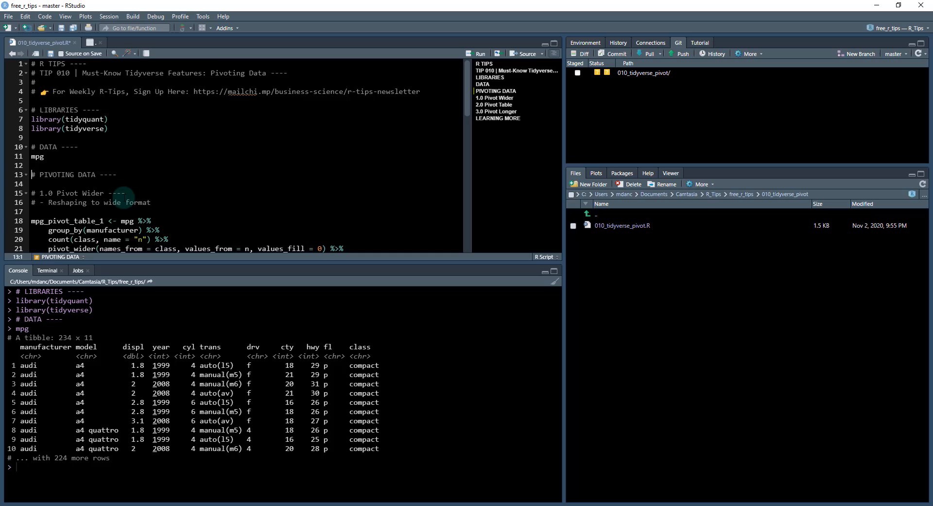
scroll("down", 3)
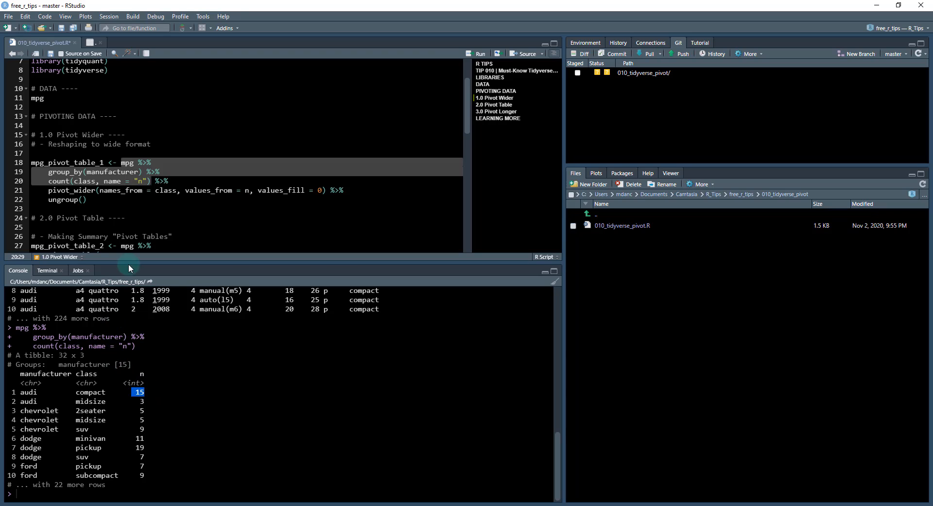
mouse_move(58, 375)
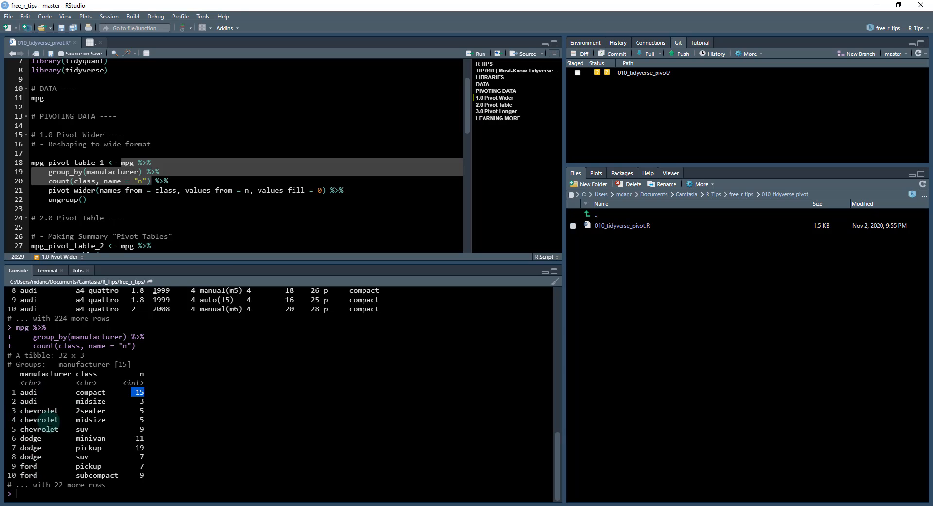
mouse_move(296, 352)
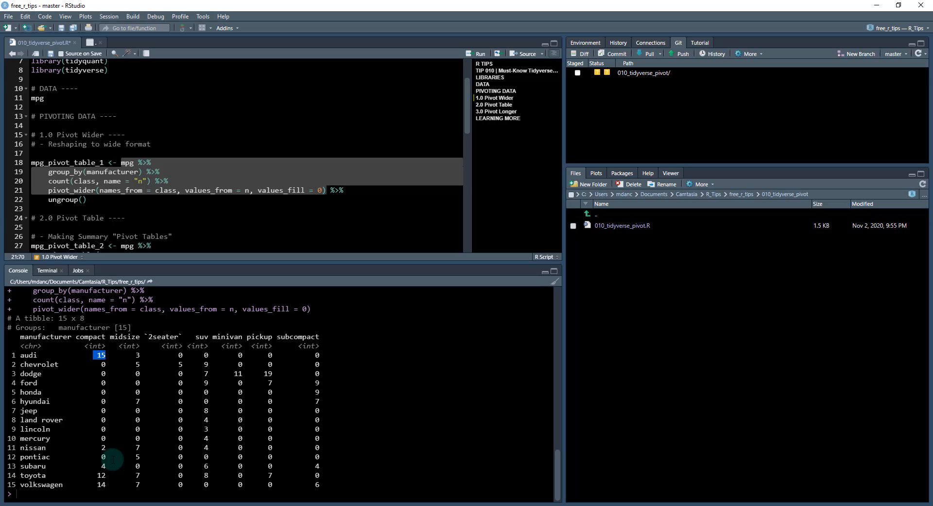
mouse_move(110, 181)
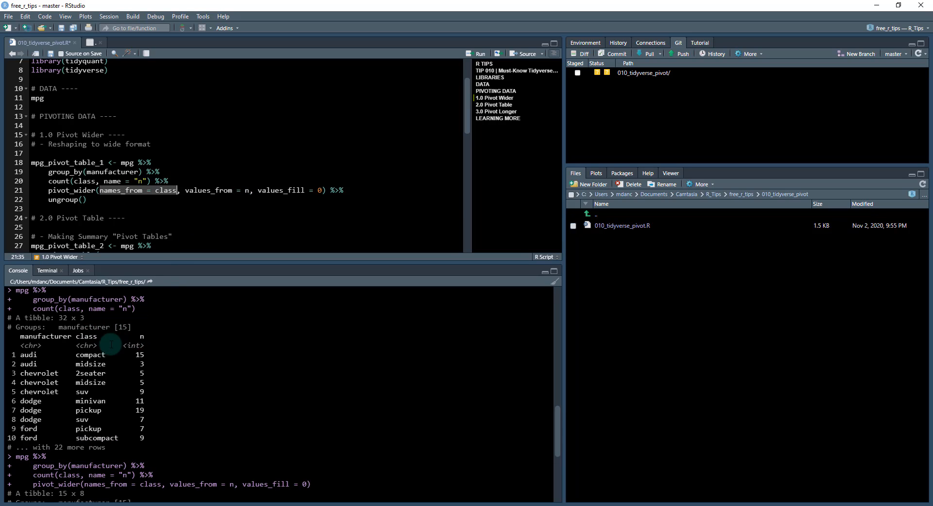
Step: Run the wide class-count pipeline ending in ungroup() as mpg_pivot_table_1
scroll("down", 3)
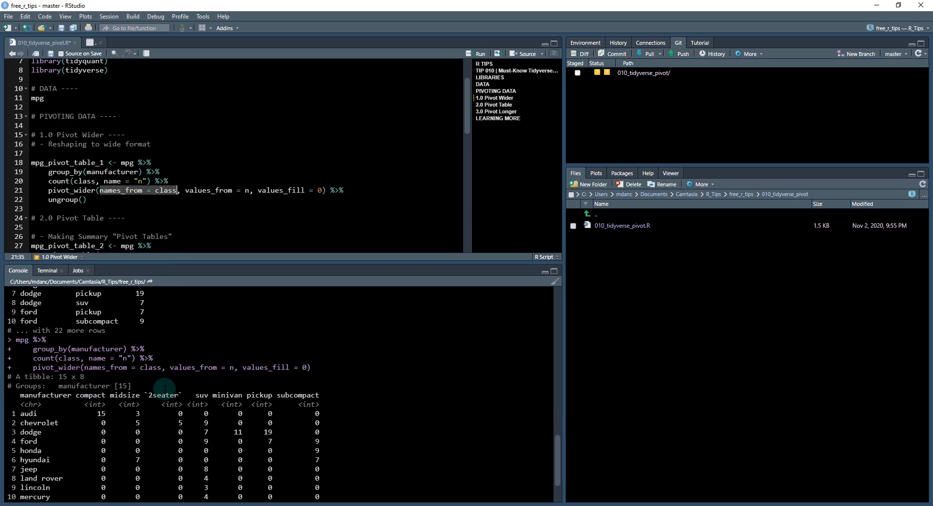
scroll("down", 3)
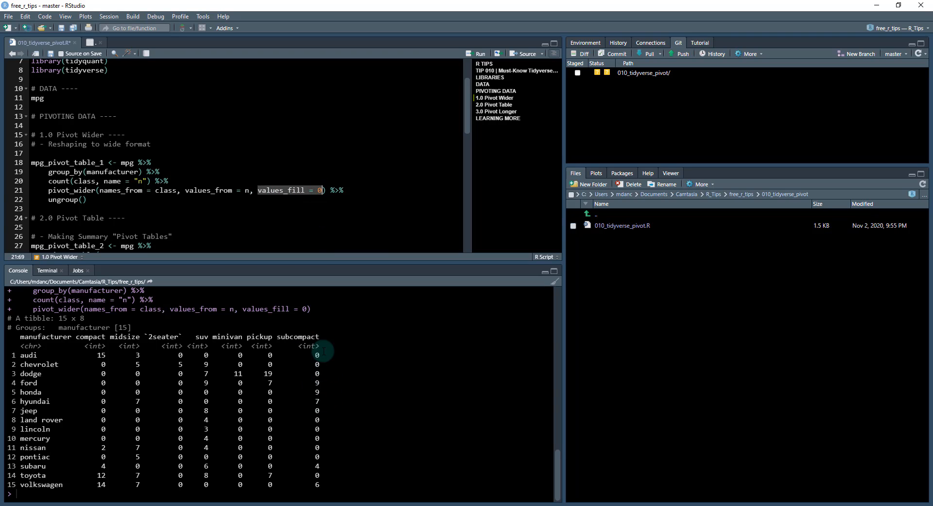
mouse_move(263, 354)
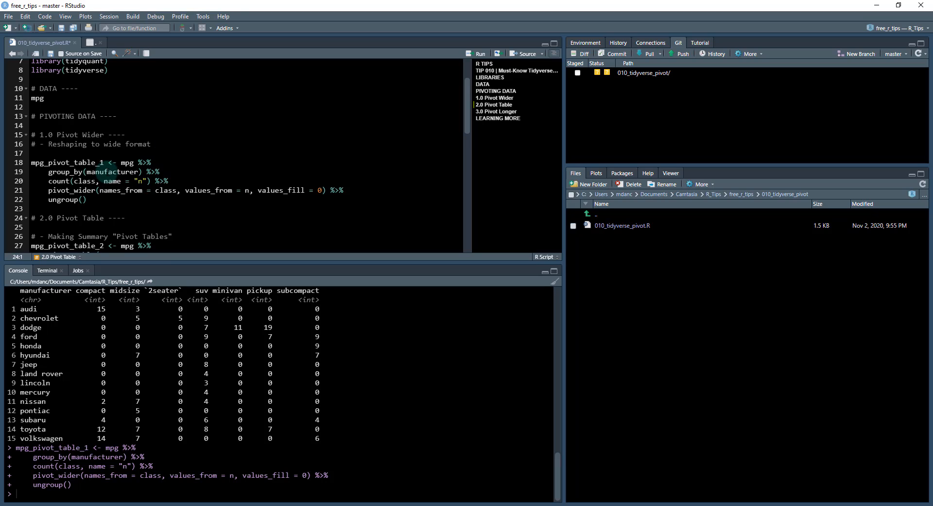
scroll("down", 3)
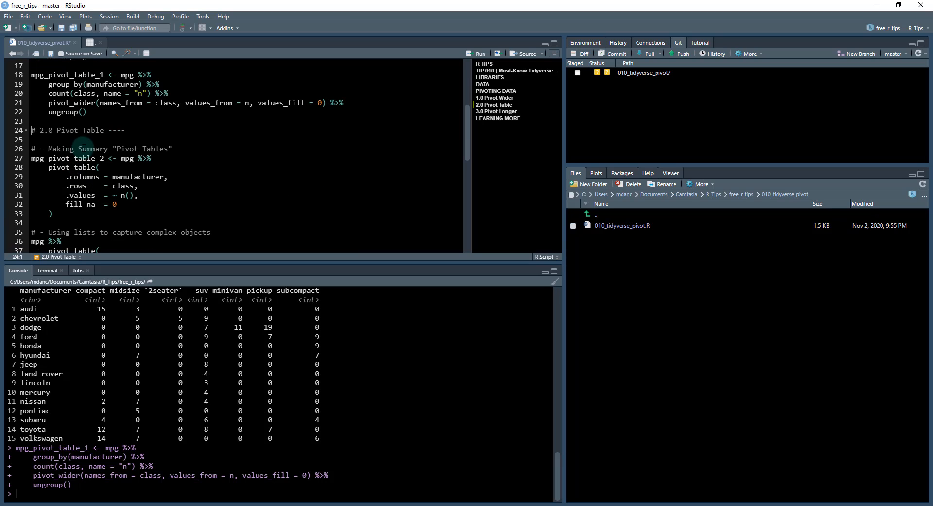
Step: Run pivot_table() with .columns = manufacturer, .rows = class, fill_na = 0, then edit arguments
left_click(84, 148)
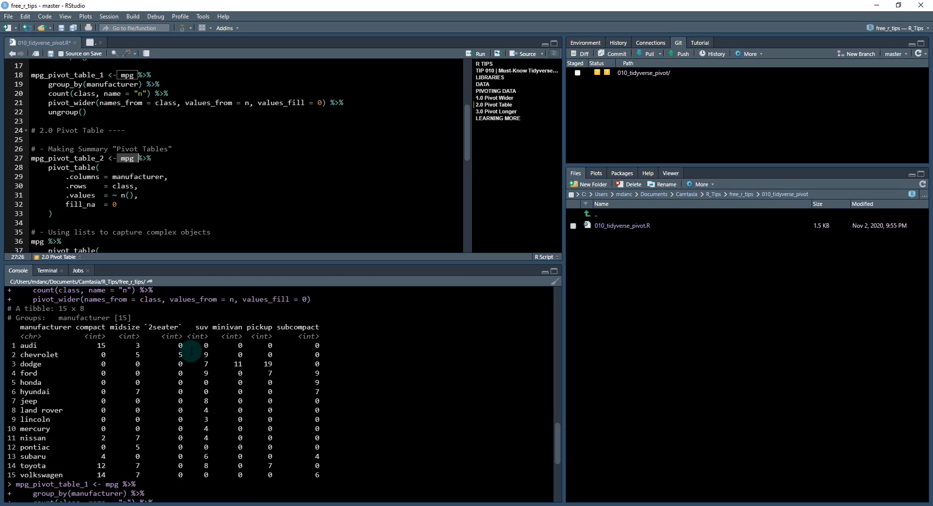
scroll("down", 3)
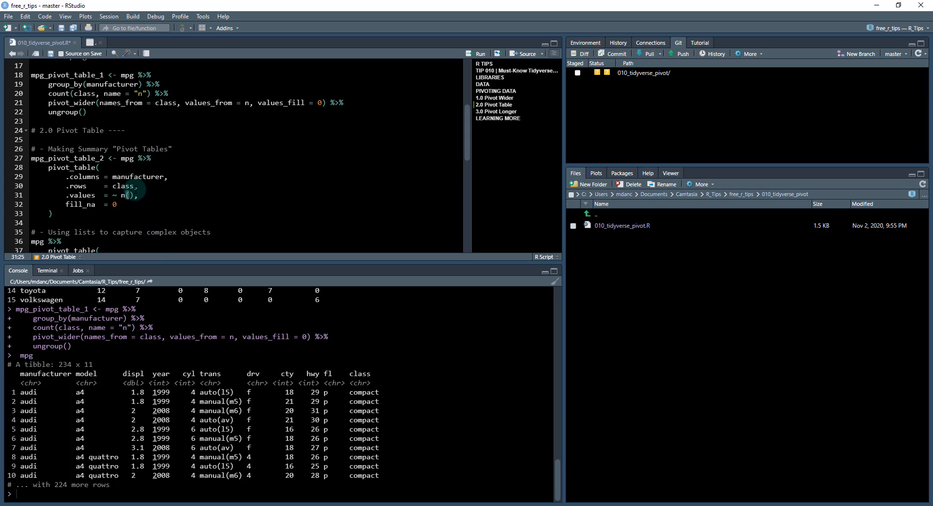
mouse_move(120, 158)
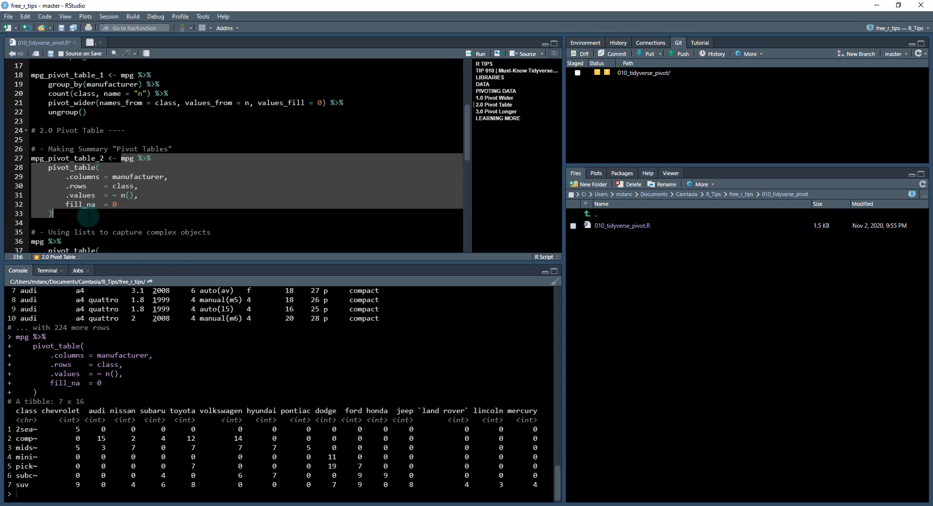
mouse_move(113, 388)
type("class")
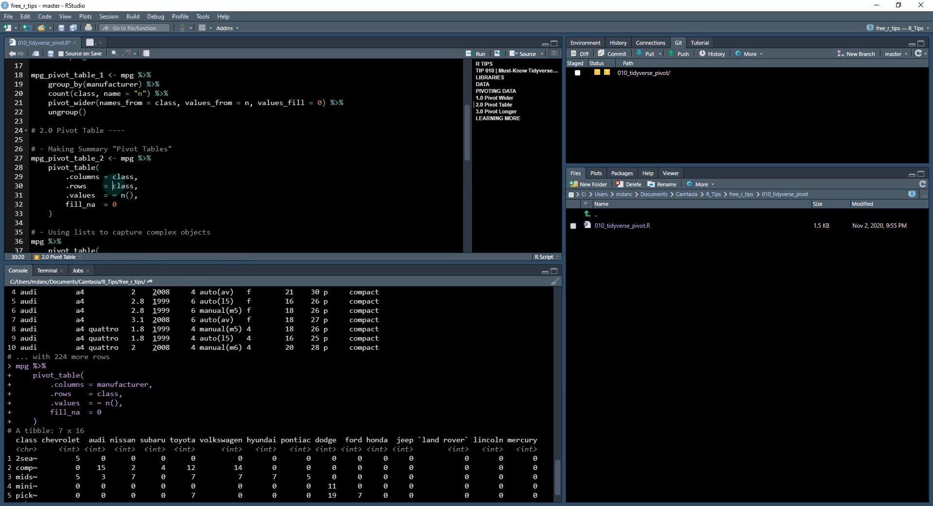
type("manufacturer")
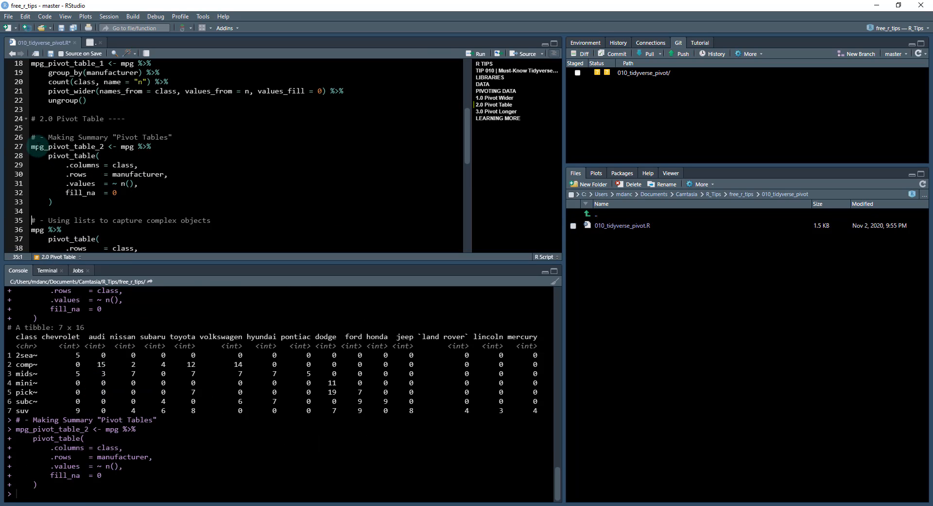
Step: Print the 15-row mpg_pivot_table_2, then run per-class linear models of hwy on displ and cyl
double_click(48, 146)
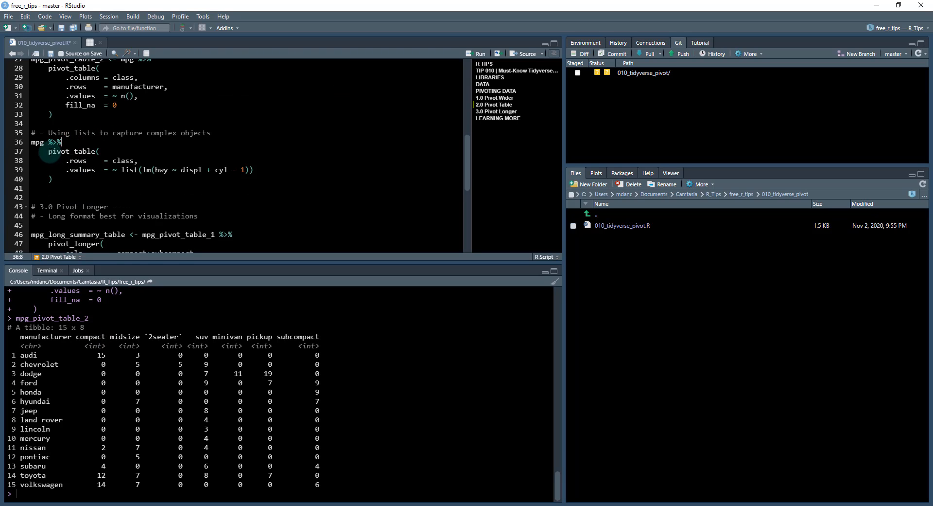
double_click(73, 151)
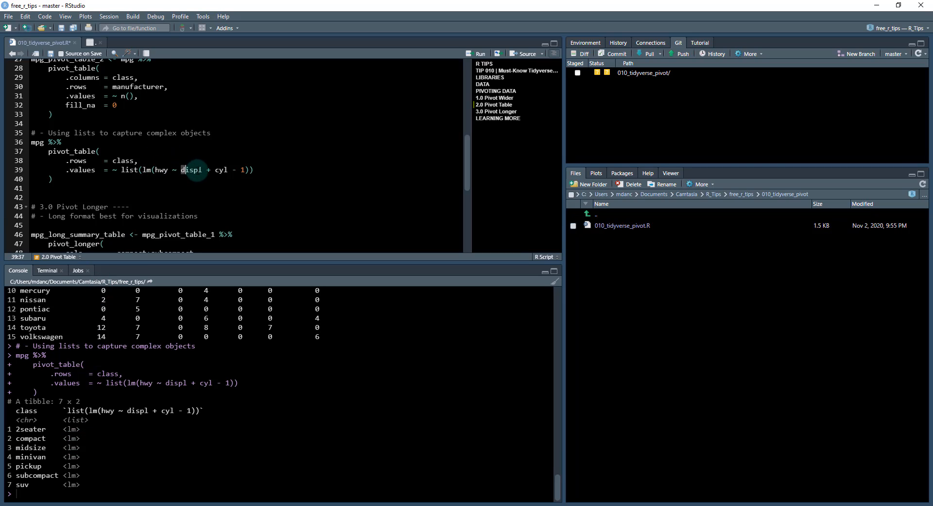
double_click(191, 169)
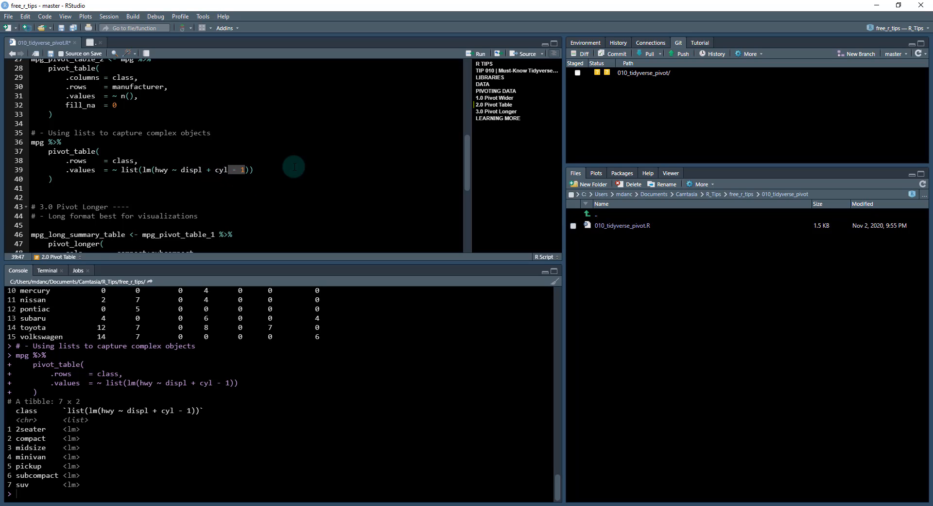
left_click(51, 179)
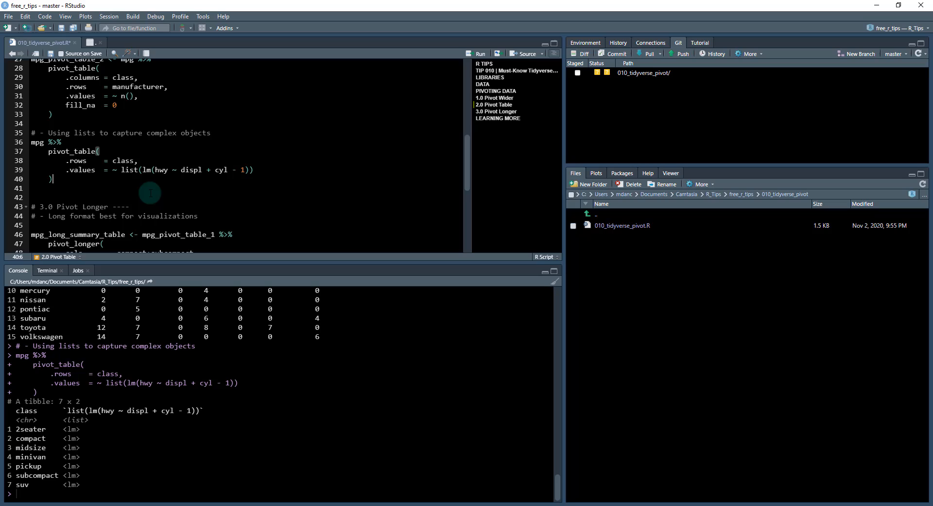
scroll("down", 3)
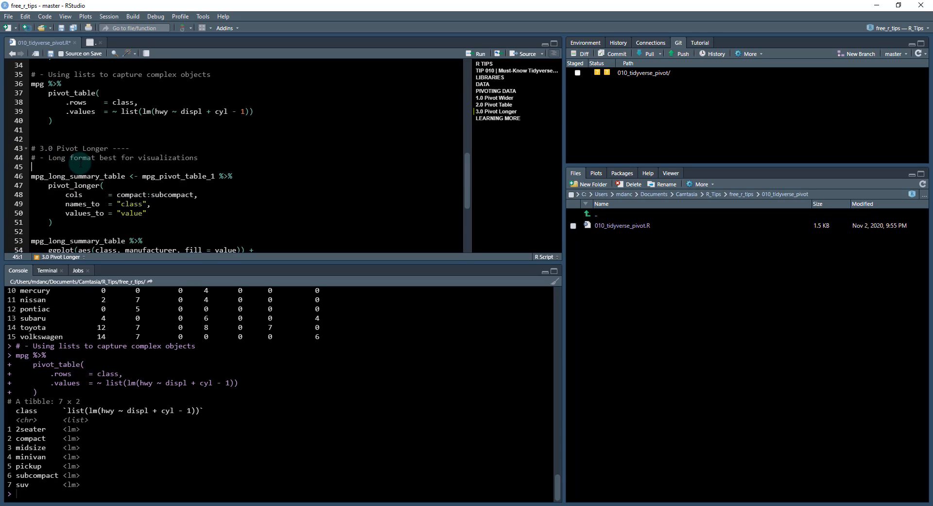
mouse_move(90, 132)
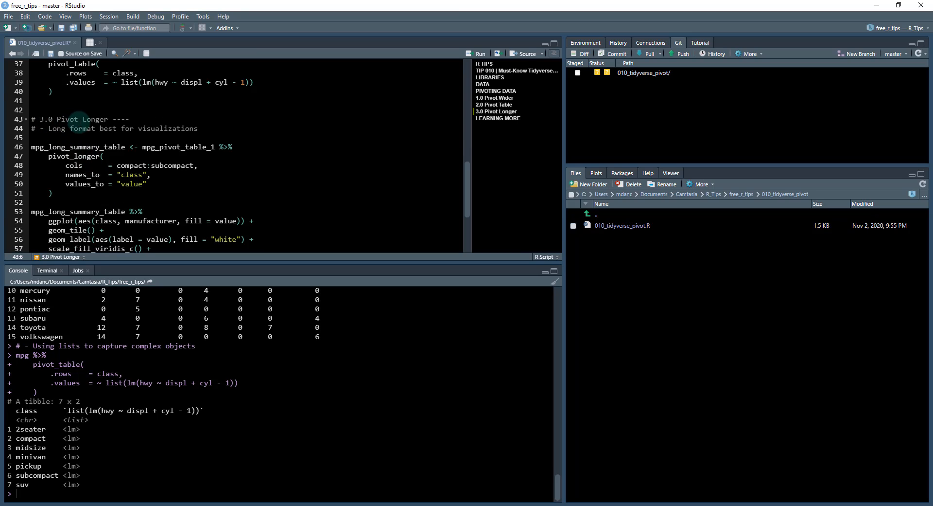
Step: Print mpg_pivot_table_1 and select the pivot_longer() block with cols = compact:subcompact
double_click(179, 147)
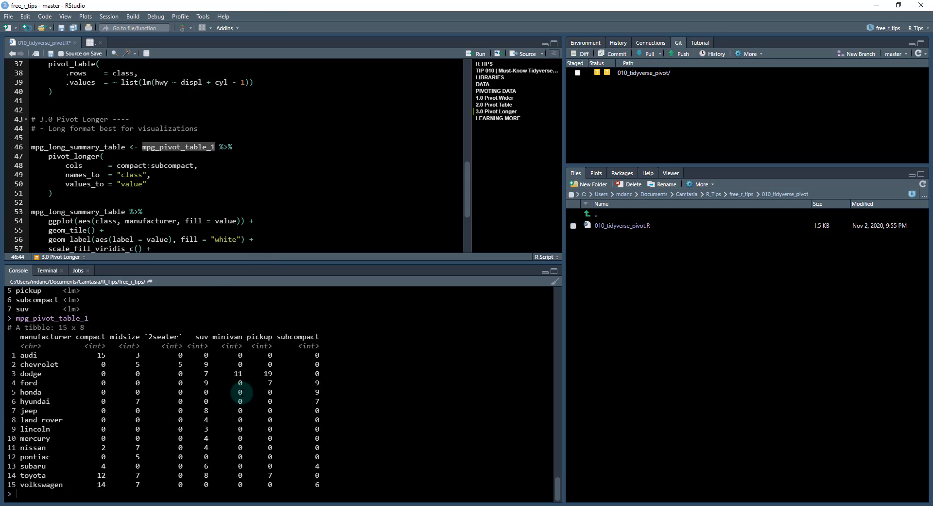
mouse_move(161, 355)
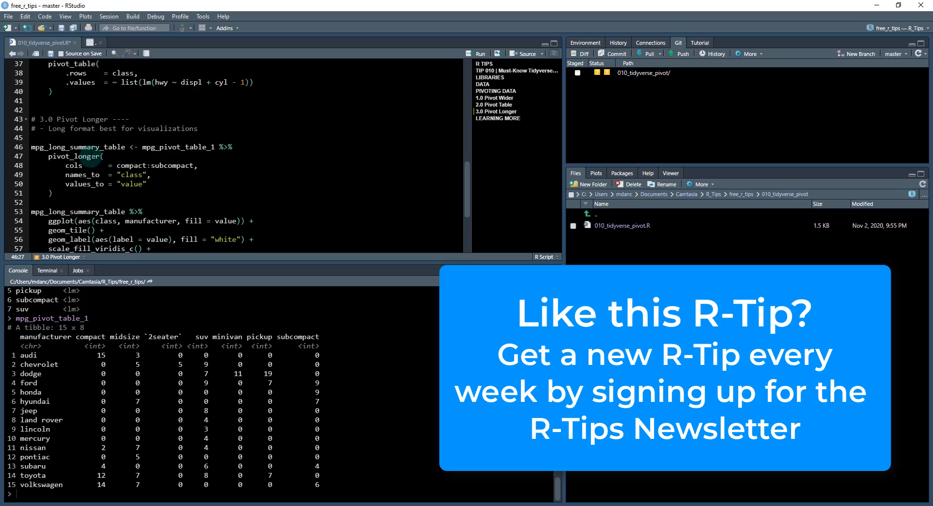
mouse_move(79, 166)
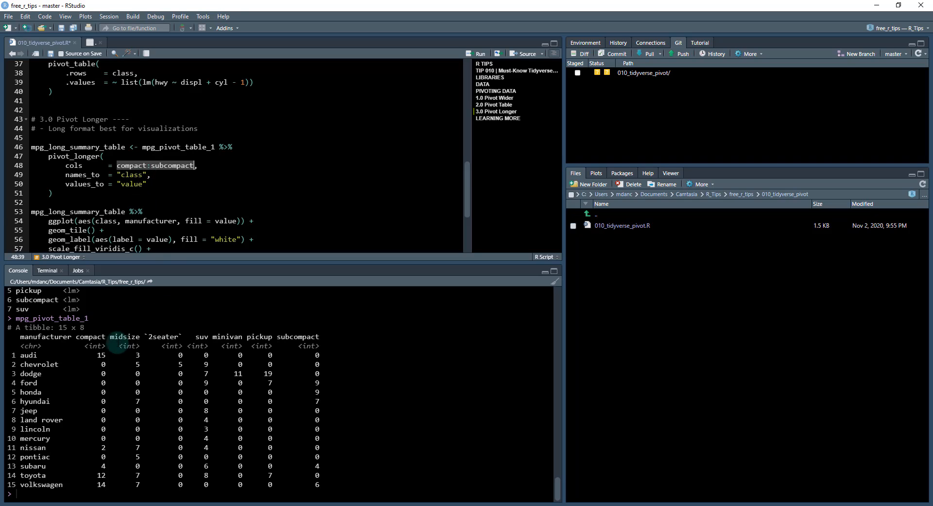
mouse_move(76, 337)
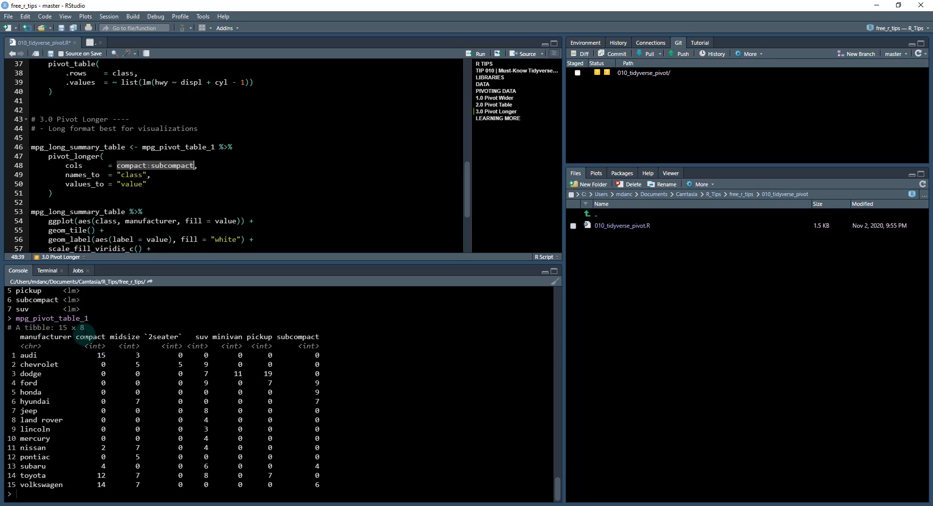
left_click_drag(77, 336, 319, 336)
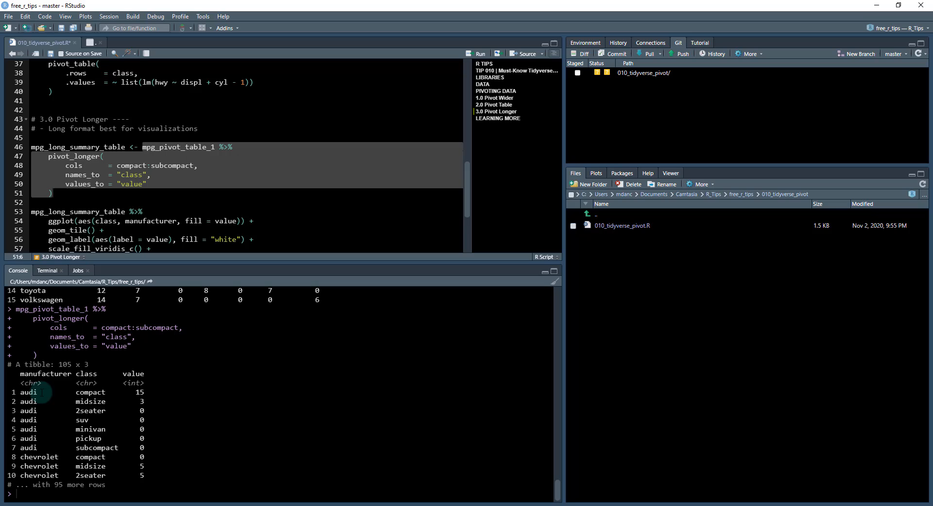
Step: Save the 105-row long table as mpg_long_summary_table and print it in the Console
double_click(140, 391)
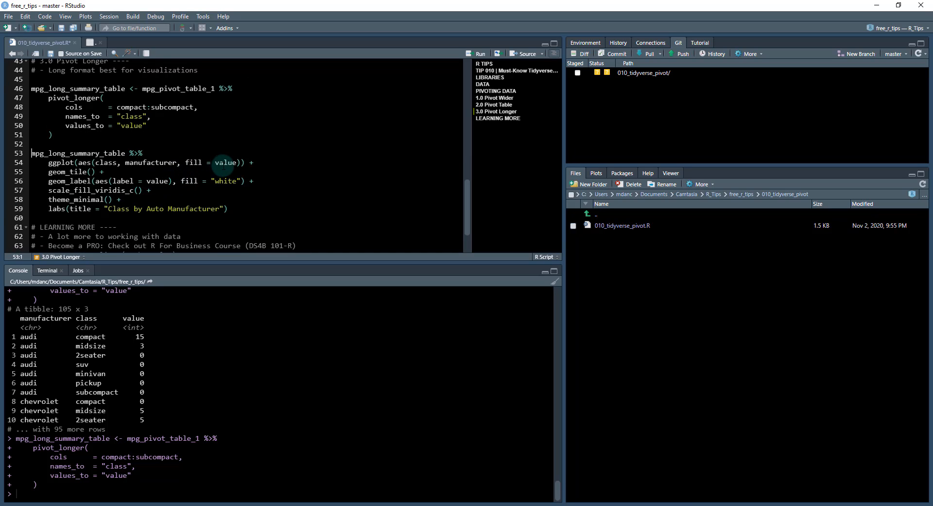
mouse_move(33, 154)
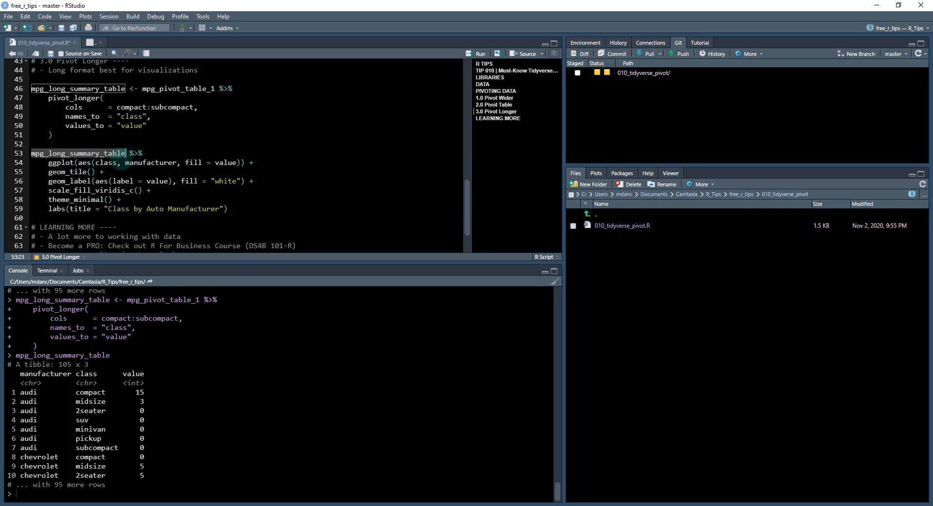
mouse_move(108, 158)
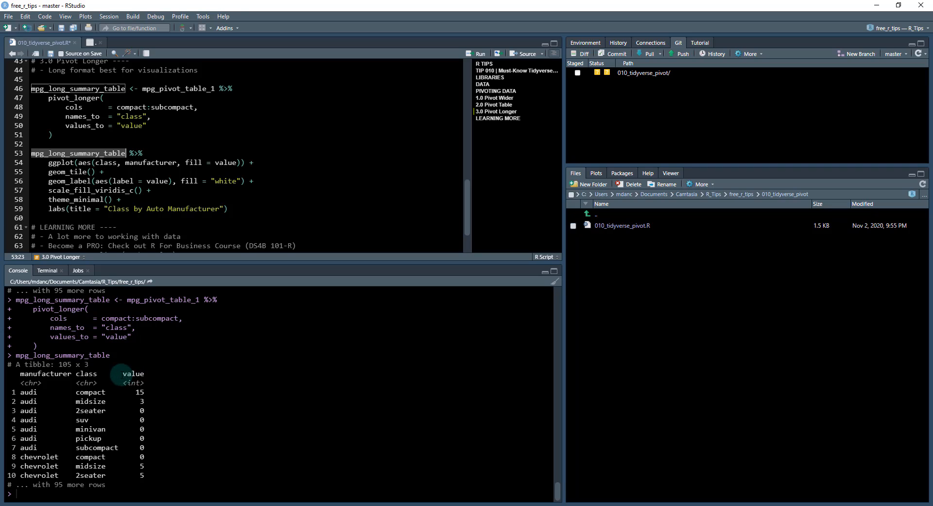
double_click(133, 374)
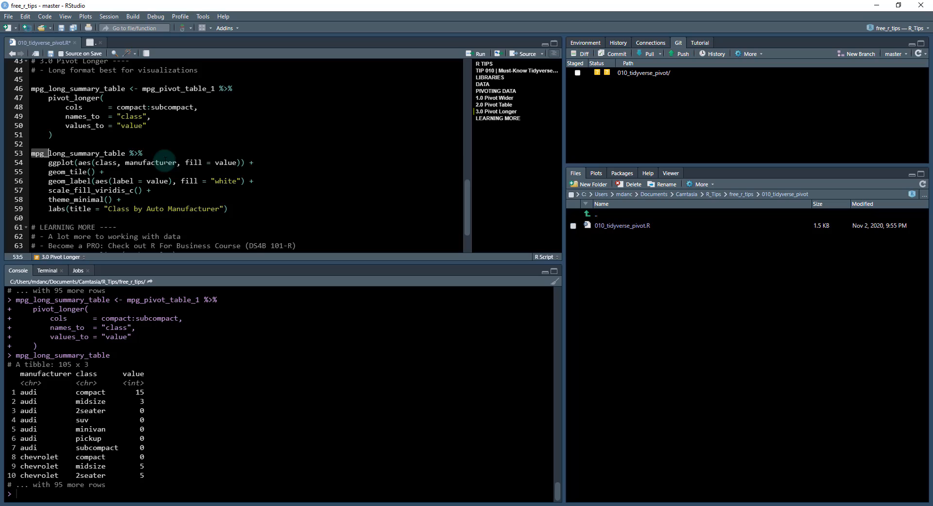
Step: Run ggplot(aes(class, manufacturer, fill = value)) to draw the empty heat map grid
left_click(479, 53)
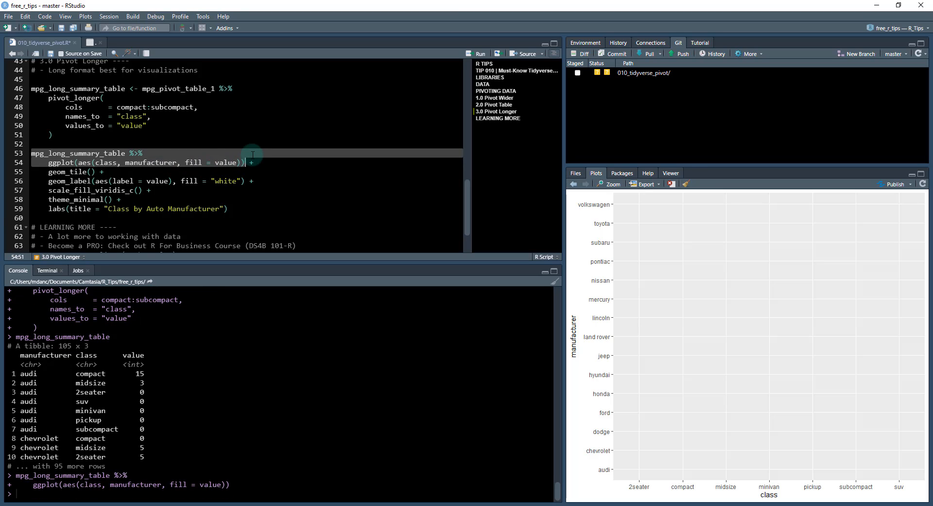
mouse_move(719, 479)
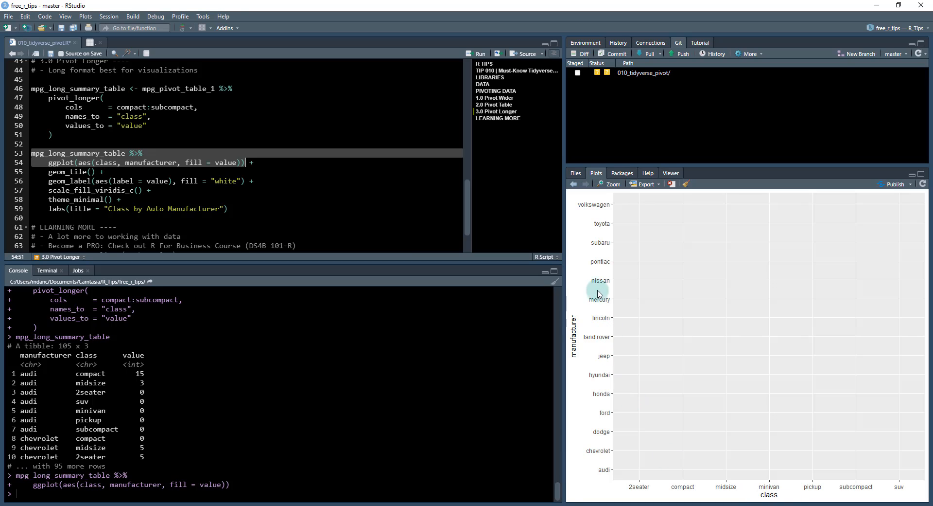
mouse_move(575, 335)
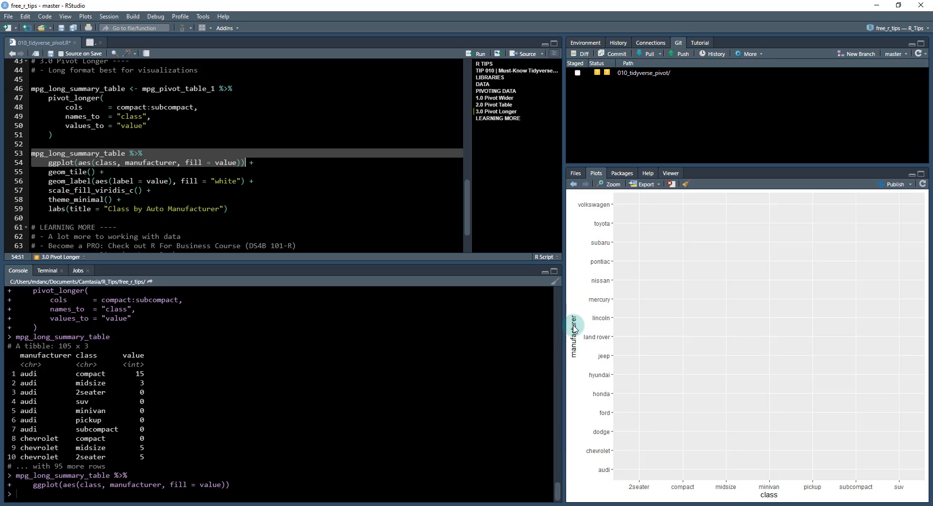
mouse_move(731, 325)
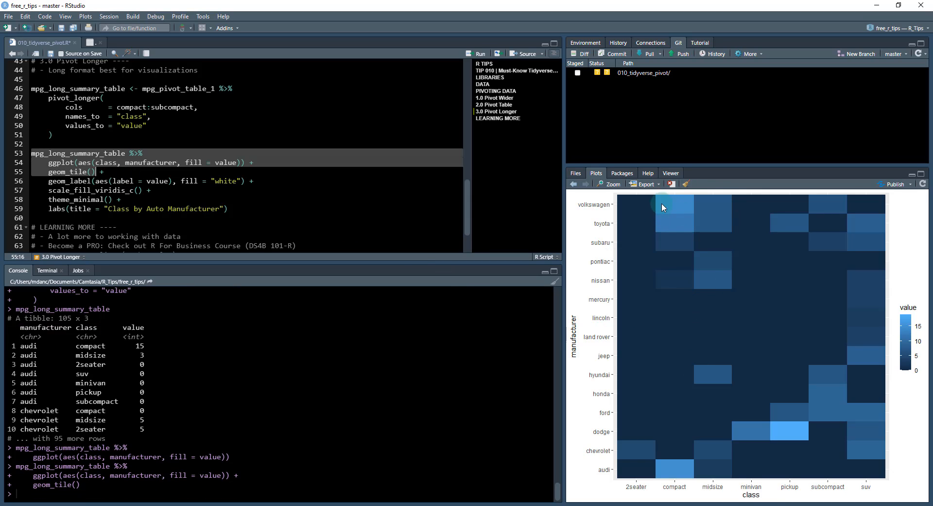
mouse_move(673, 206)
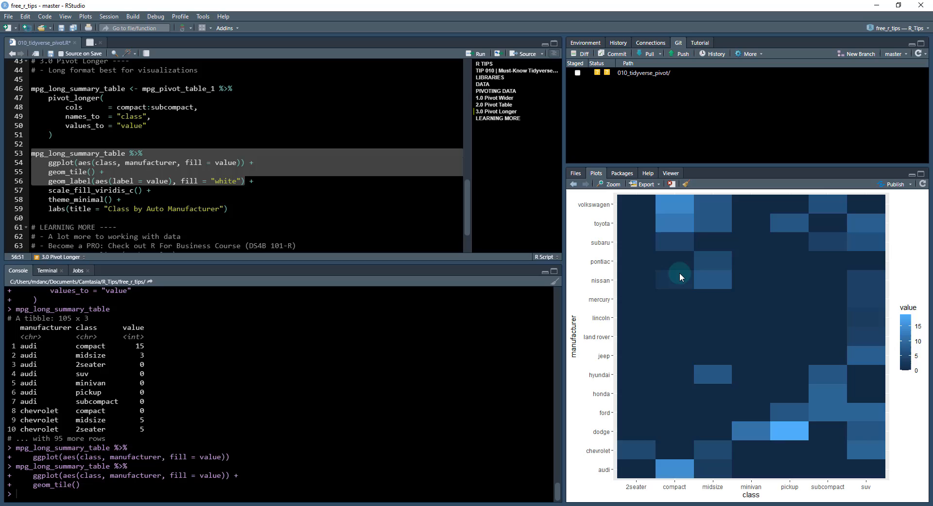
Step: Add geom_label(aes(label = value), fill = "white") and rerun to label each tile's count
left_click(479, 53)
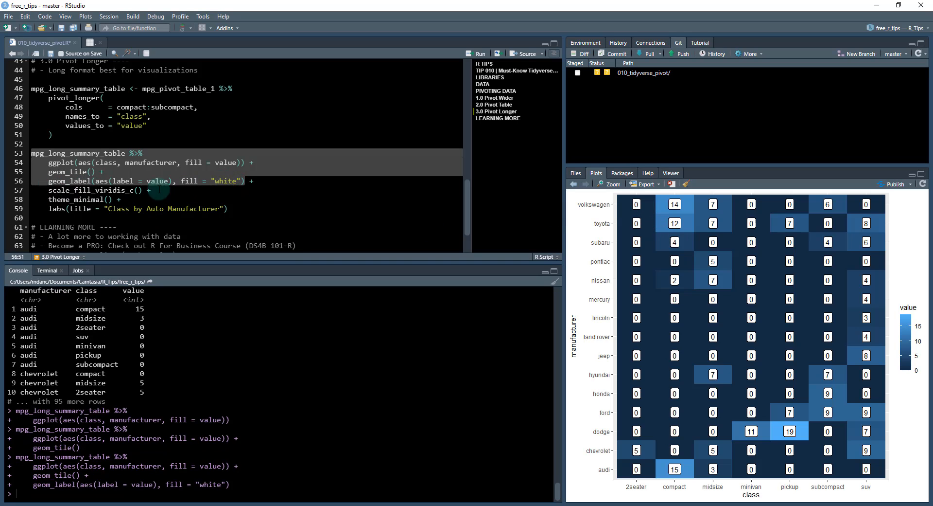
mouse_move(152, 299)
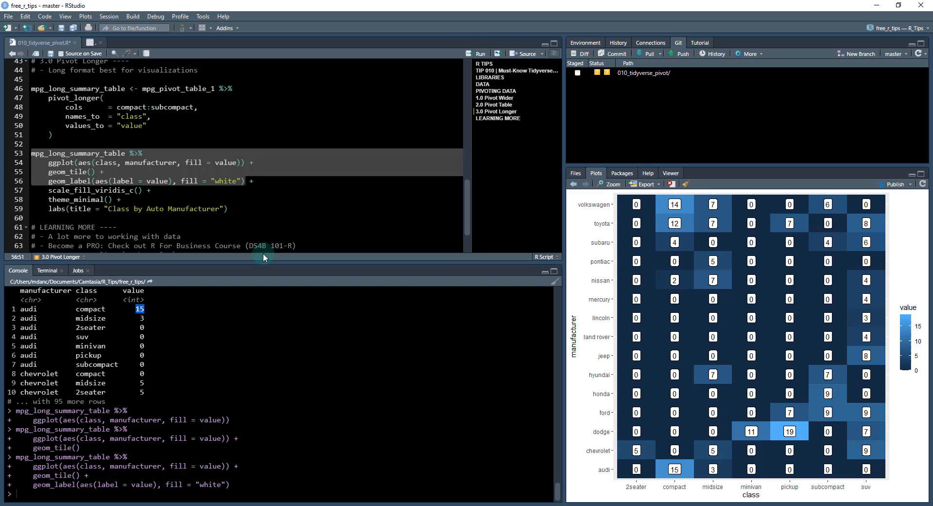
mouse_move(604, 475)
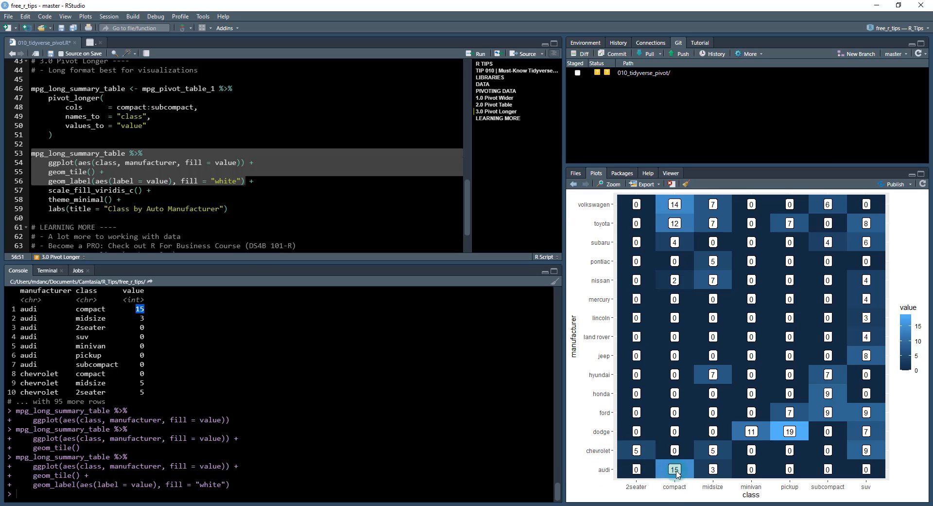
mouse_move(134, 185)
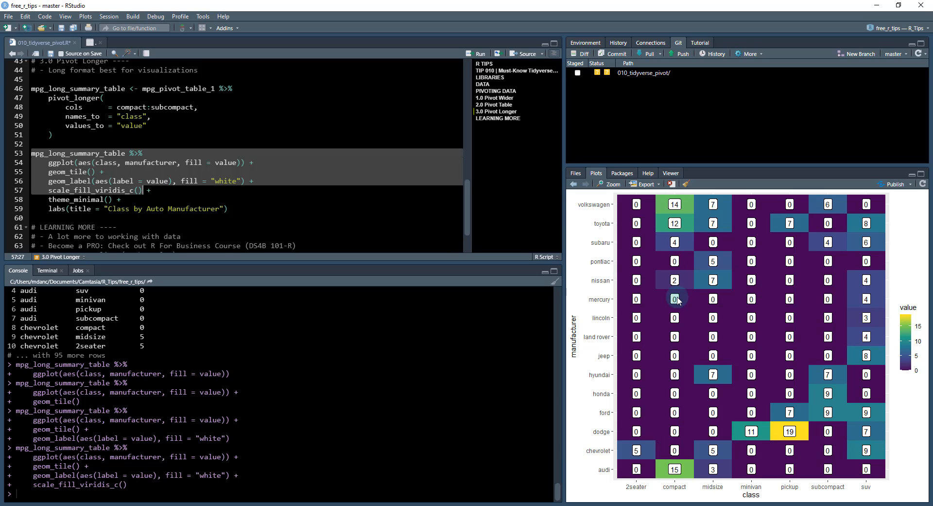
mouse_move(904, 337)
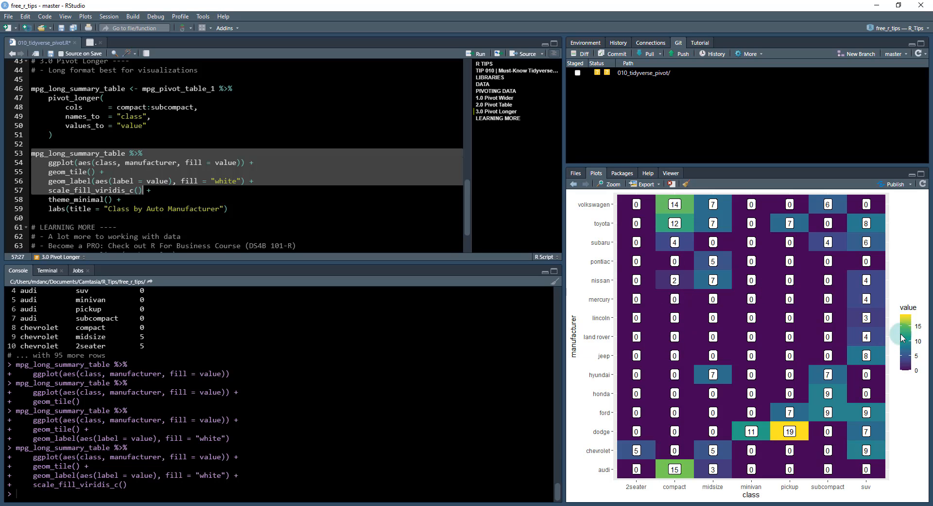
mouse_move(809, 440)
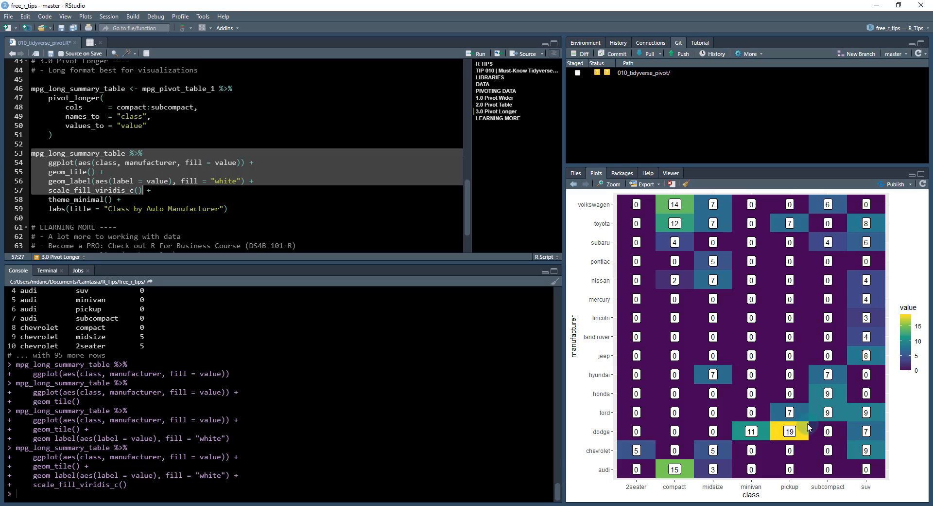
mouse_move(910, 354)
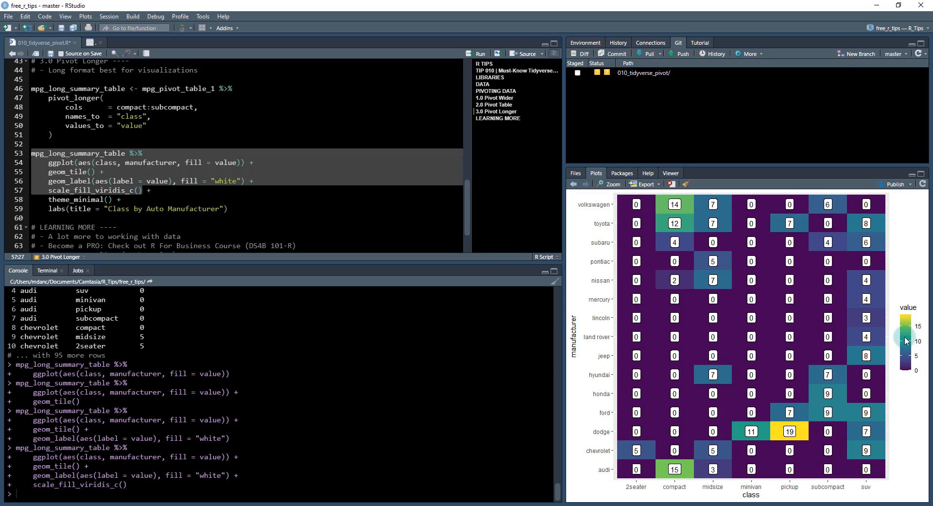
mouse_move(914, 307)
type("dark")
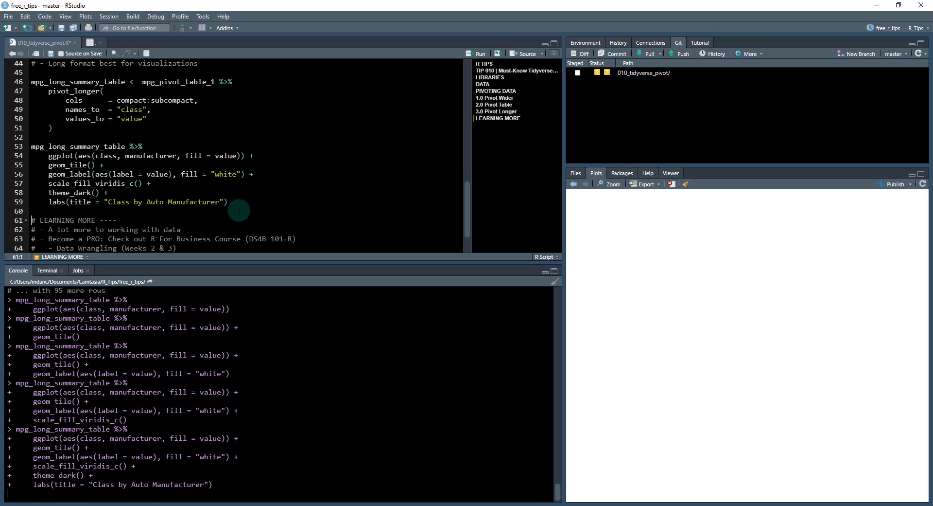
Step: Replace theme_dark() with theme_minimal() and rerun the heat map pipeline
left_click(480, 53)
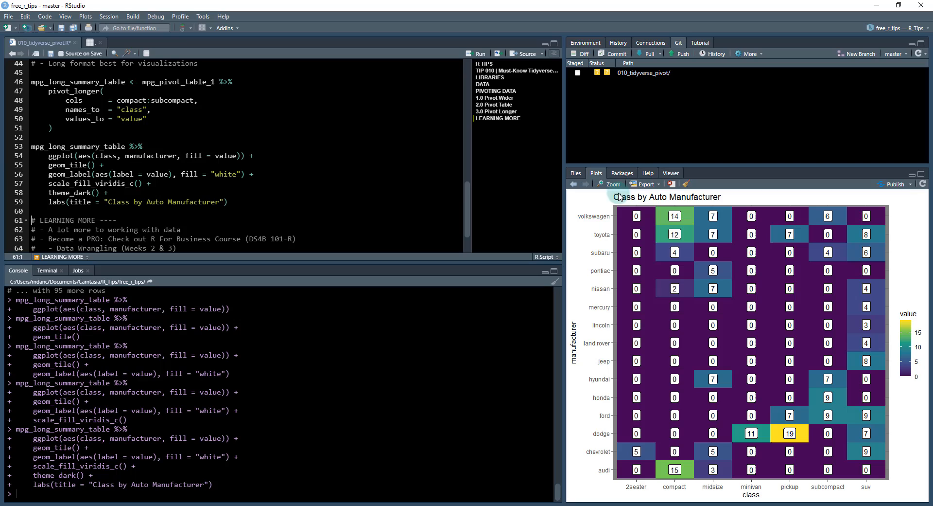
mouse_move(789, 308)
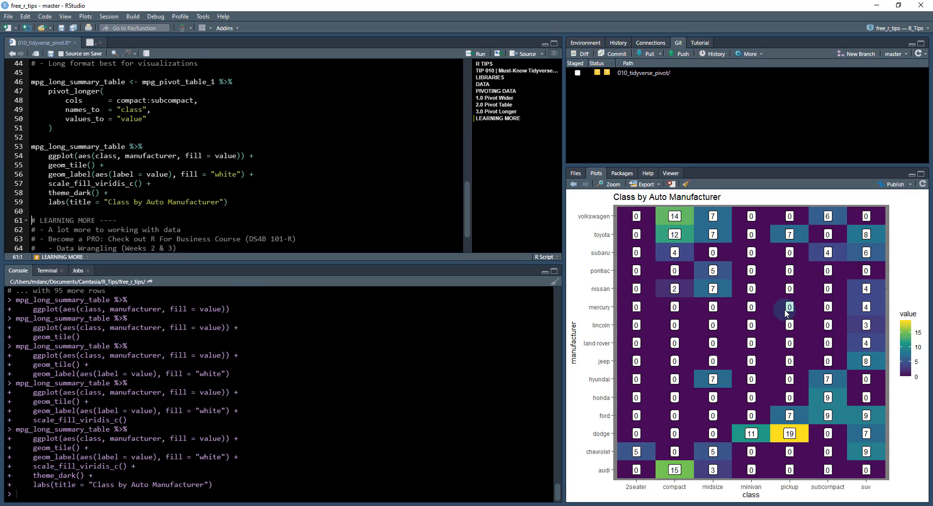
mouse_move(586, 227)
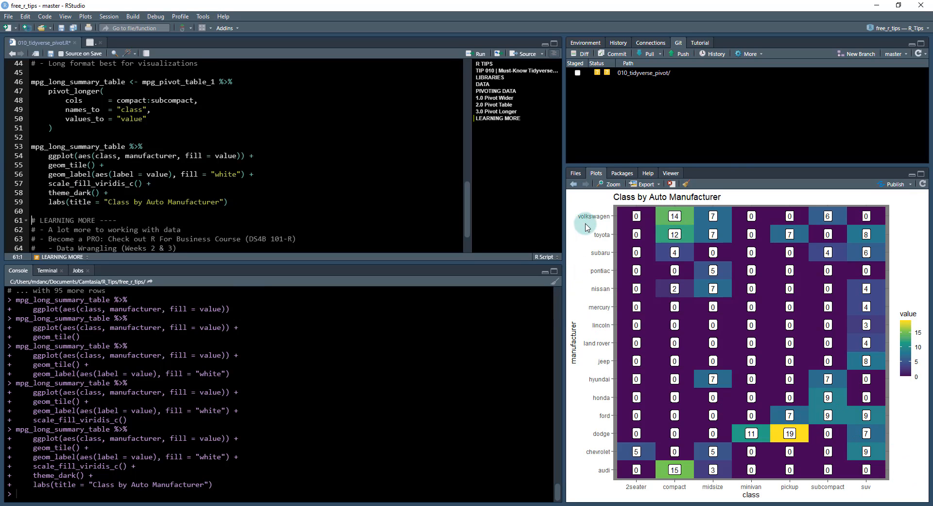
mouse_move(909, 332)
type("minimal")
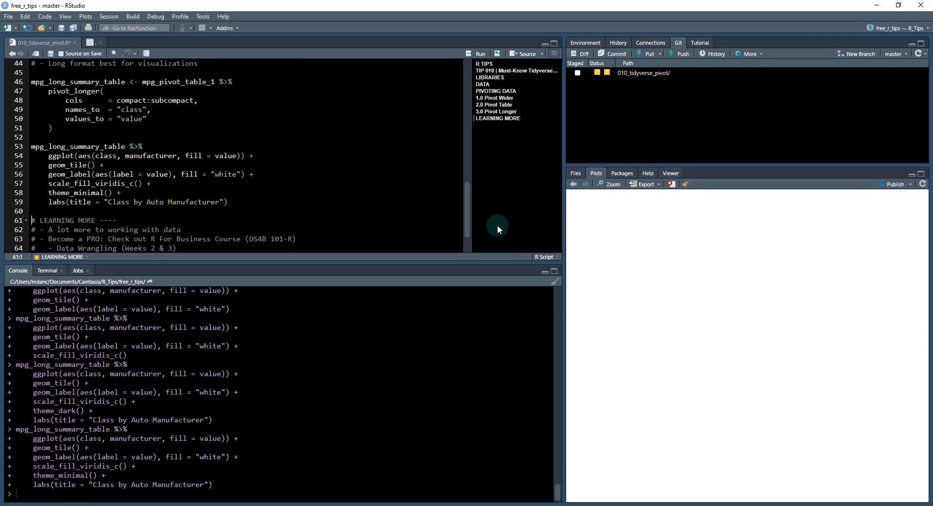
left_click(480, 54)
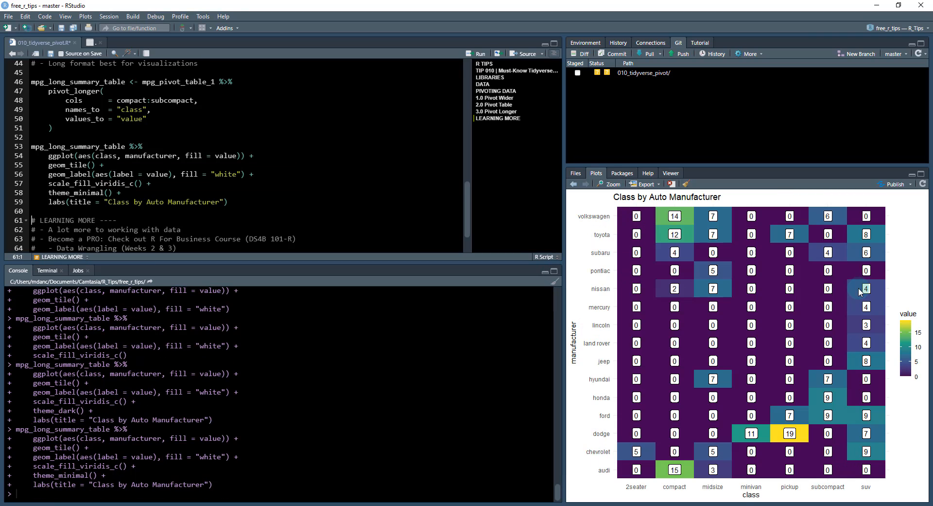
left_click(120, 192)
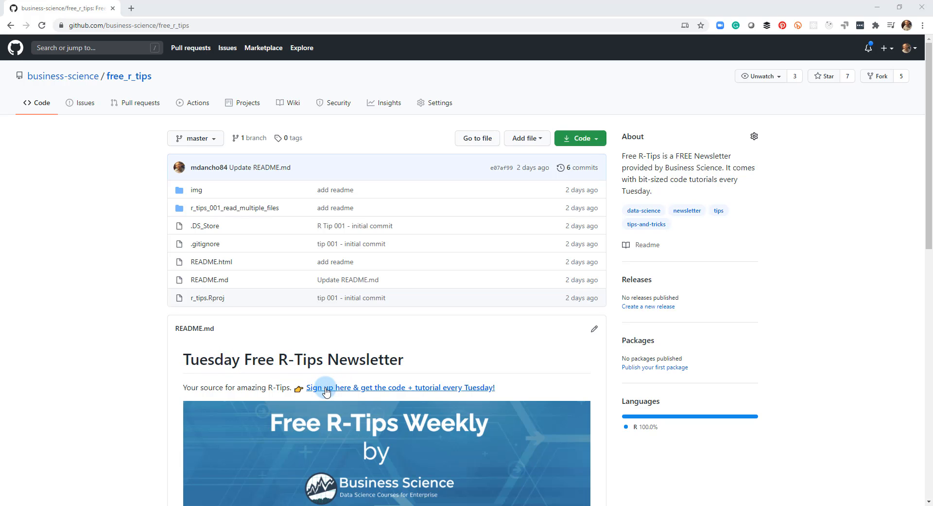
Step: Follow the README's 'Sign up here' link to the Mailchimp Free R-Tips Weekly form
left_click(325, 388)
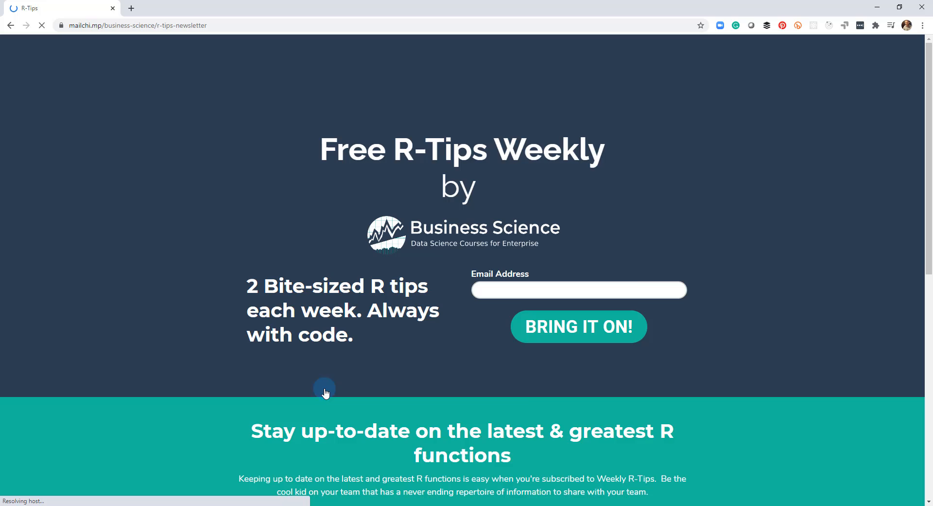